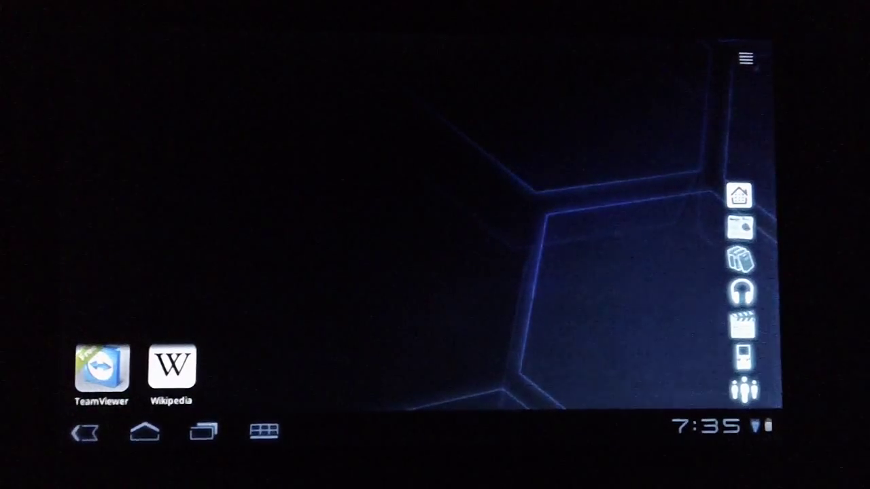
- Reach ADWSettings from the home screen's overflow menu
click(745, 59)
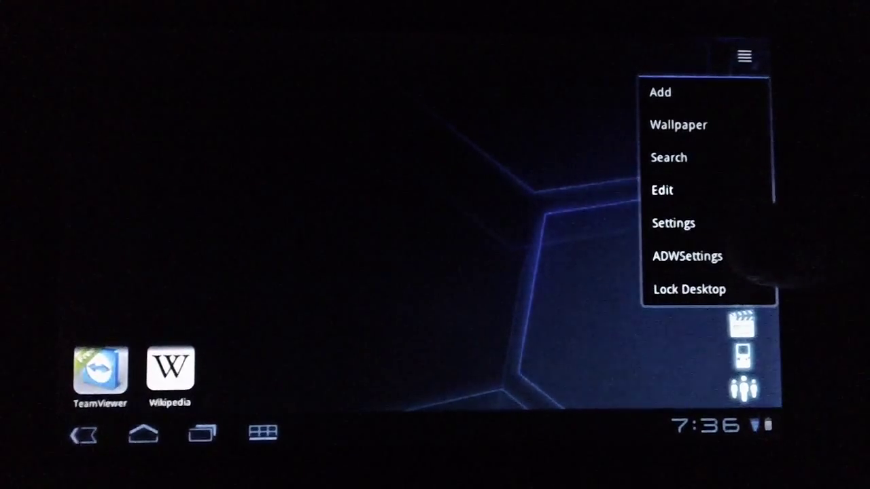
click(686, 255)
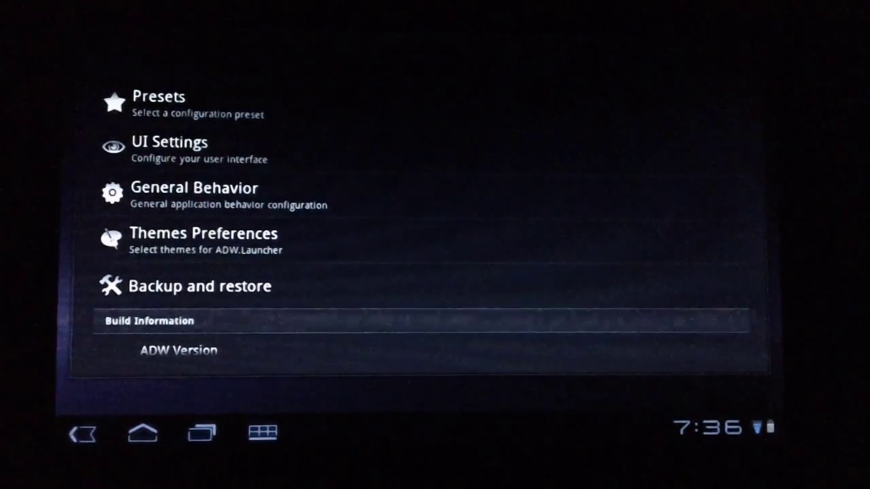
- Look through the Animation and Effects options under General Behavior
click(194, 196)
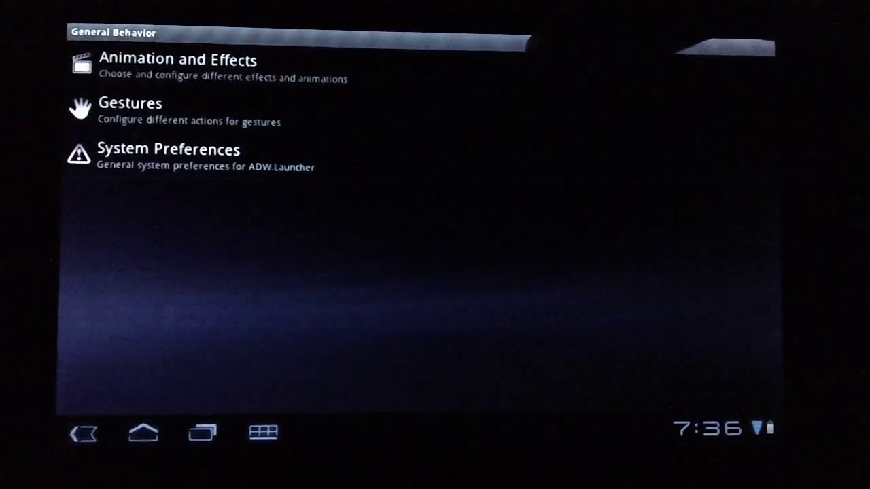
click(175, 60)
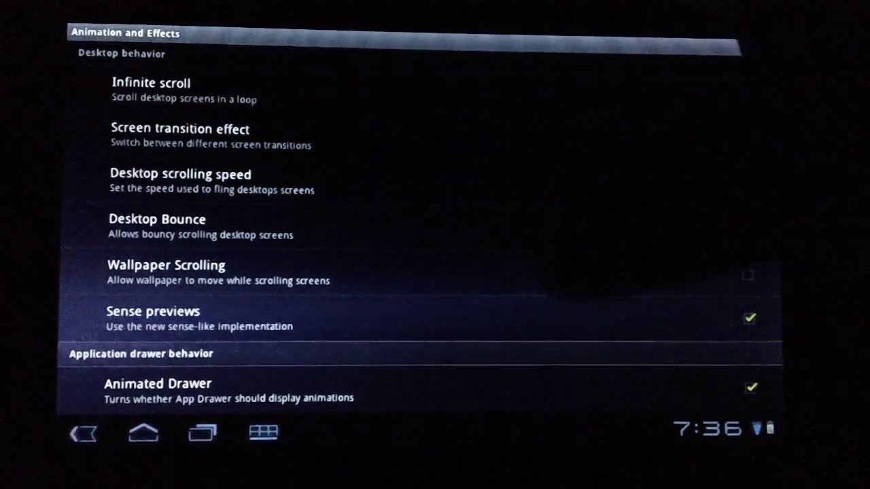
scroll(down, 3)
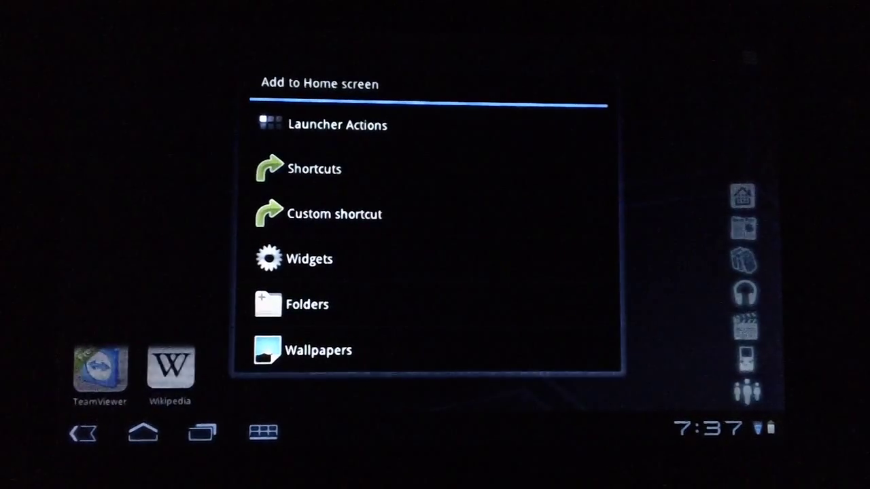
- Pick MultiPicture Live Wallpaper from the live wallpapers list to preview it
click(319, 351)
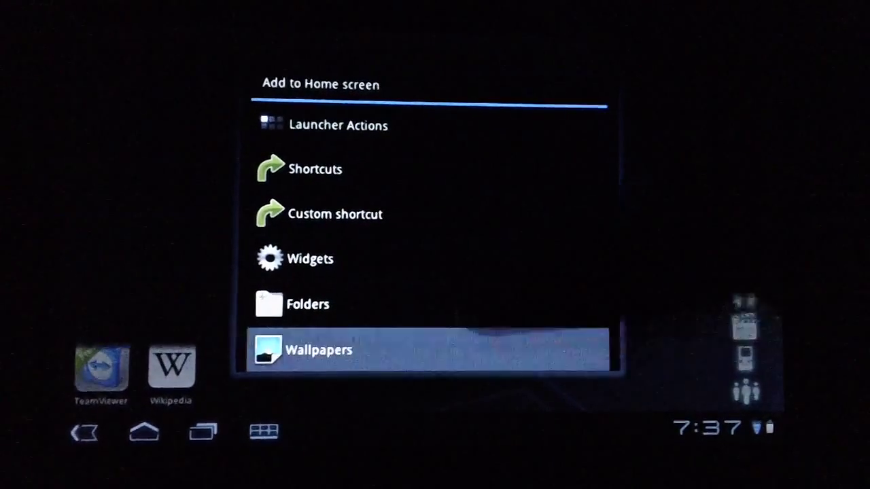
click(320, 350)
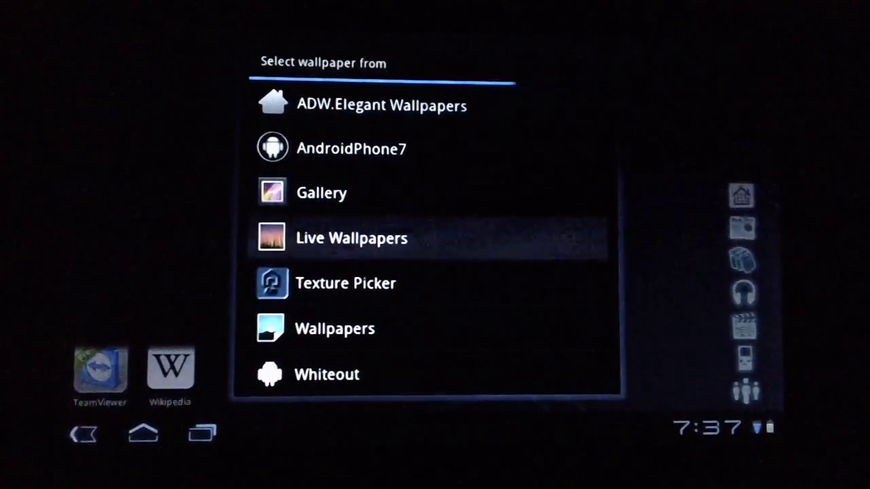
click(351, 238)
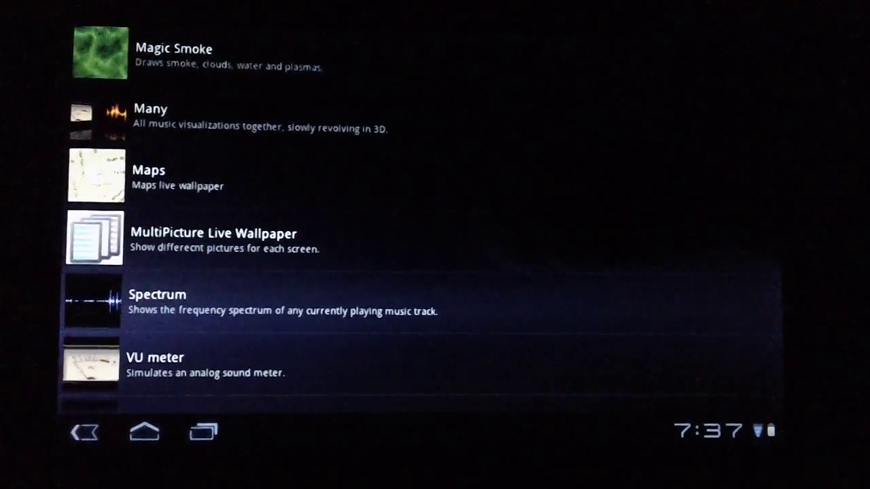
click(215, 233)
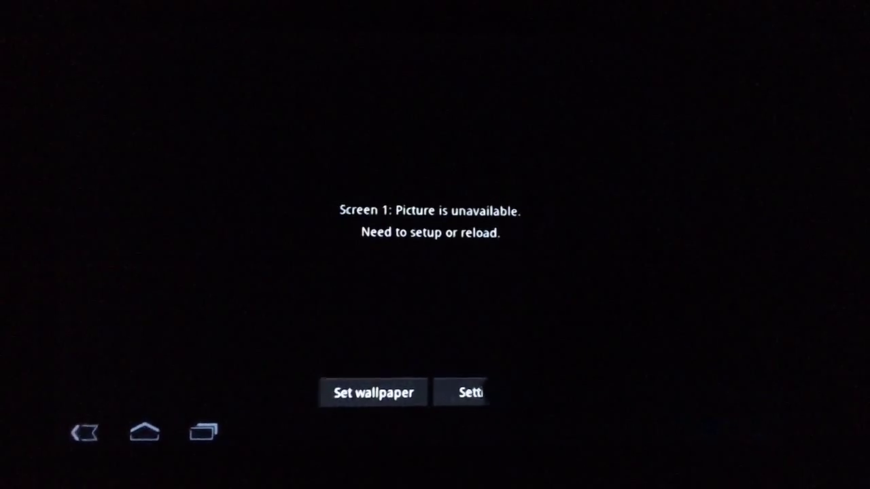
- Enter MultiPicture Live Wallpaper's settings from the preview
click(469, 391)
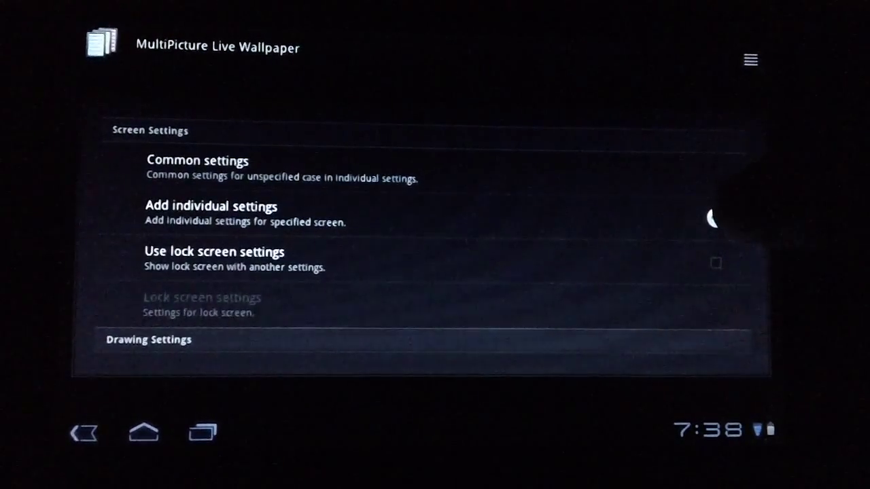
- Create individual settings for screens 1, 2 and 3, then go into Screen 1's settings
click(209, 206)
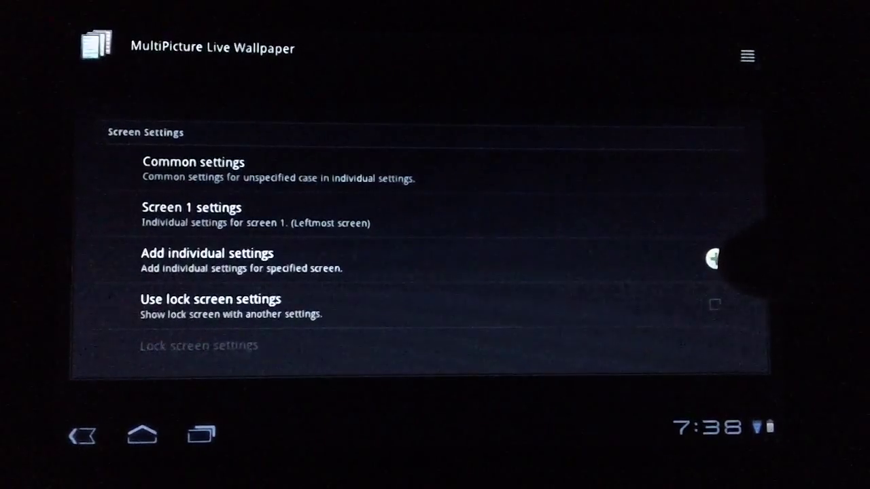
click(206, 261)
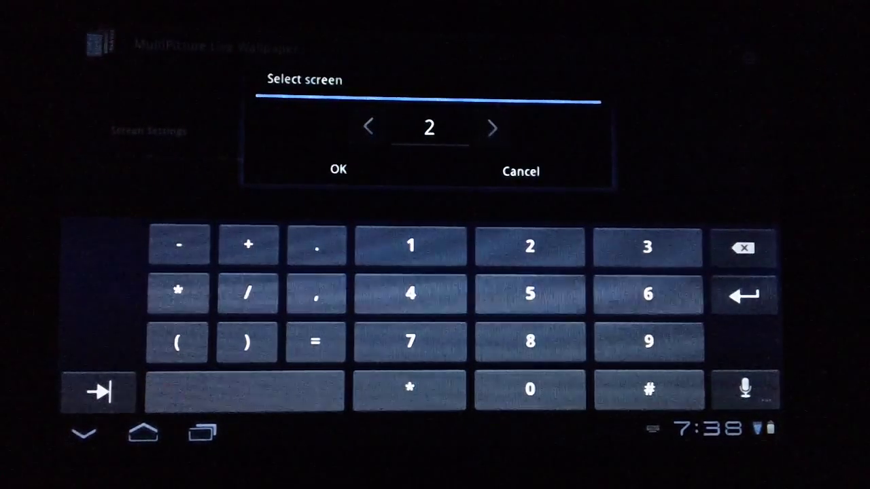
click(337, 169)
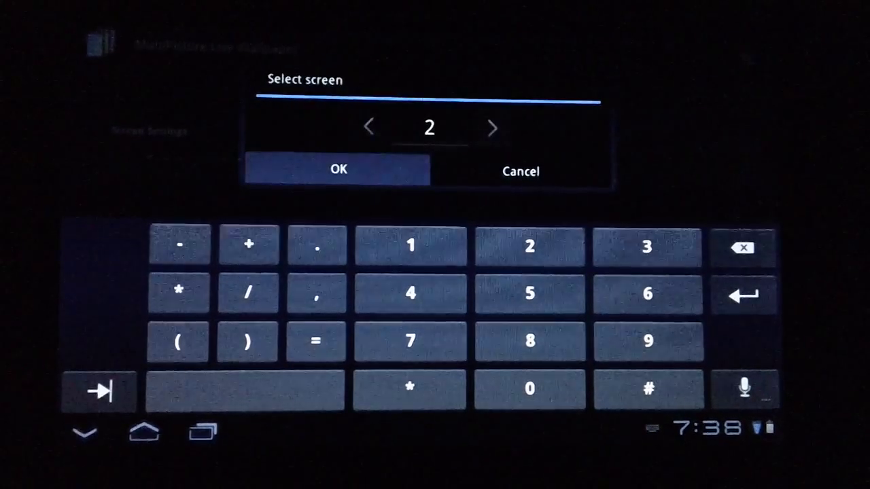
click(338, 170)
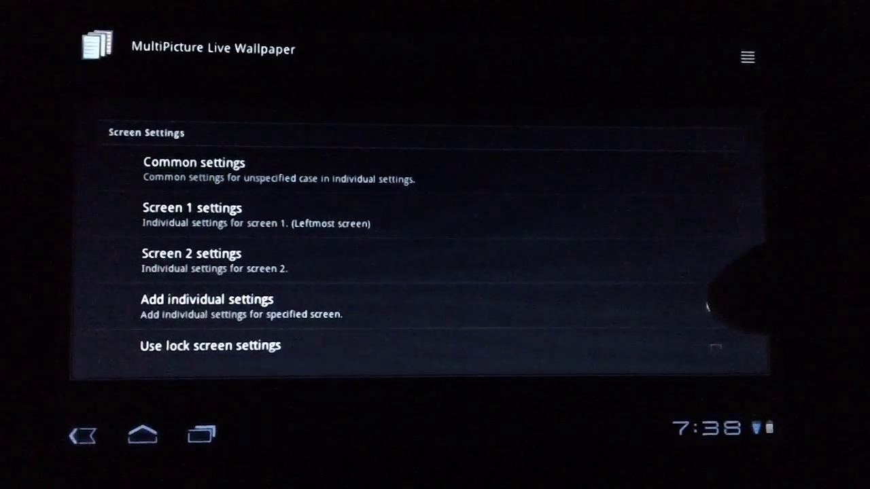
click(206, 299)
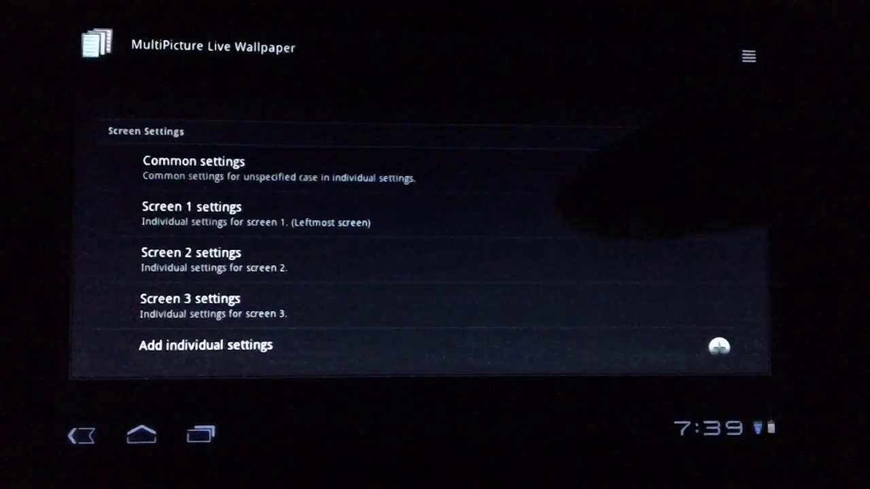
click(191, 207)
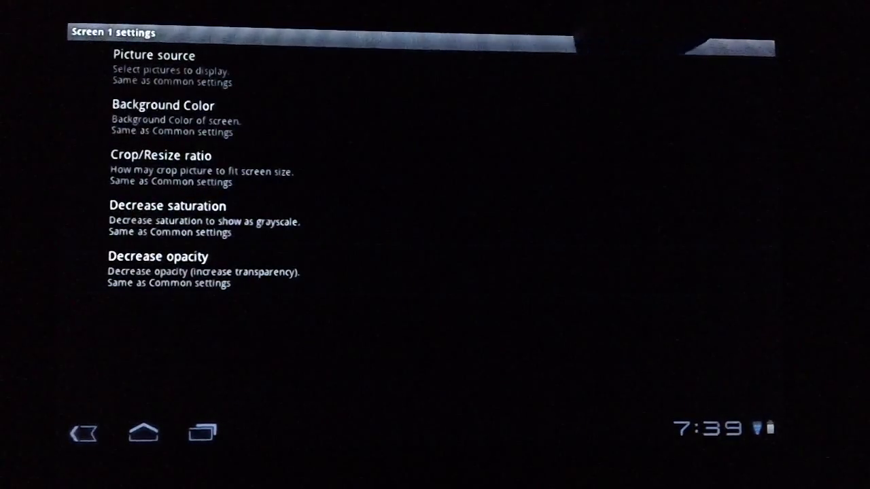
- Start choosing Screen 1's picture source, bringing up the app chooser
click(154, 55)
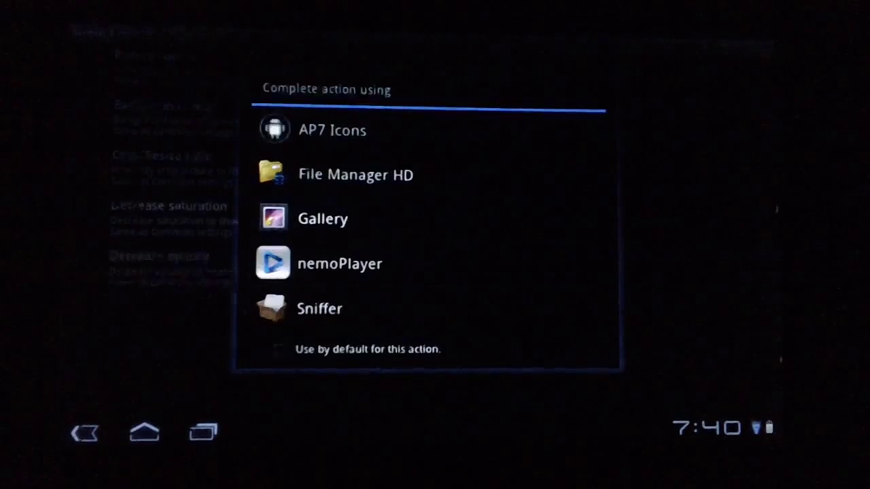
- Browse Gallery's albums as the picker for Screen 1's picture
click(324, 218)
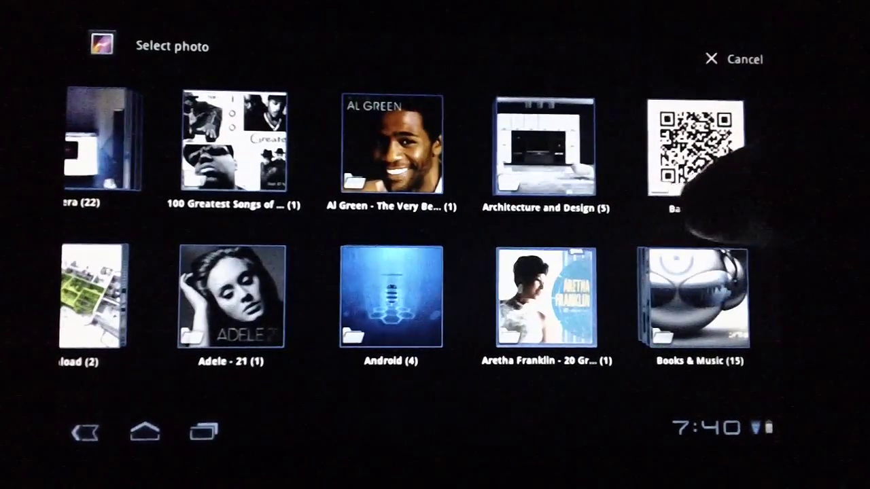
scroll(left, 3)
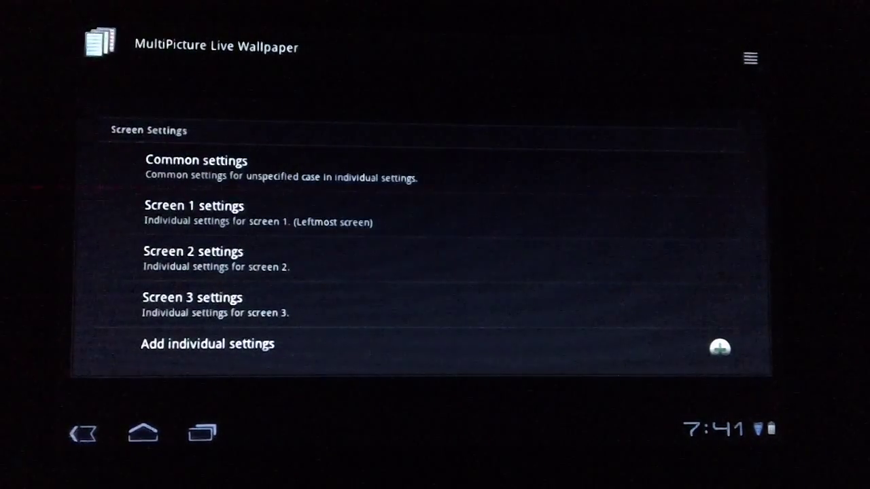
- Choose a picture folder as Screen 2's source and start browsing for its path
click(193, 252)
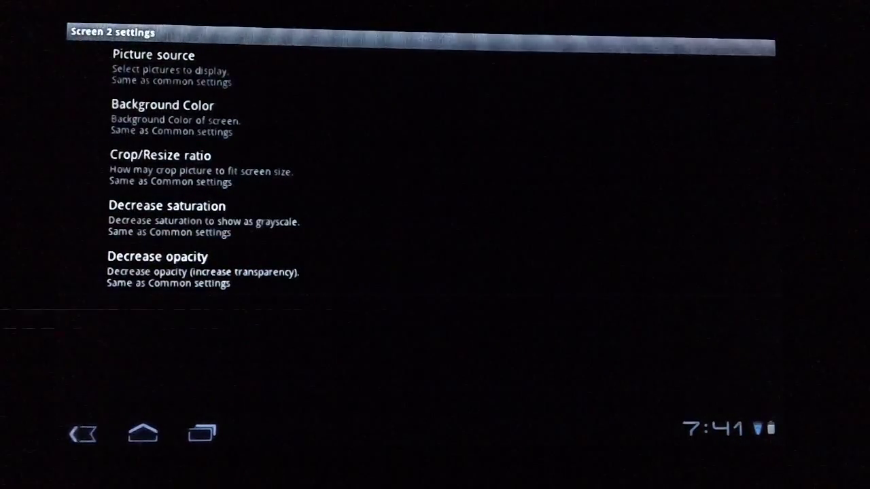
click(153, 54)
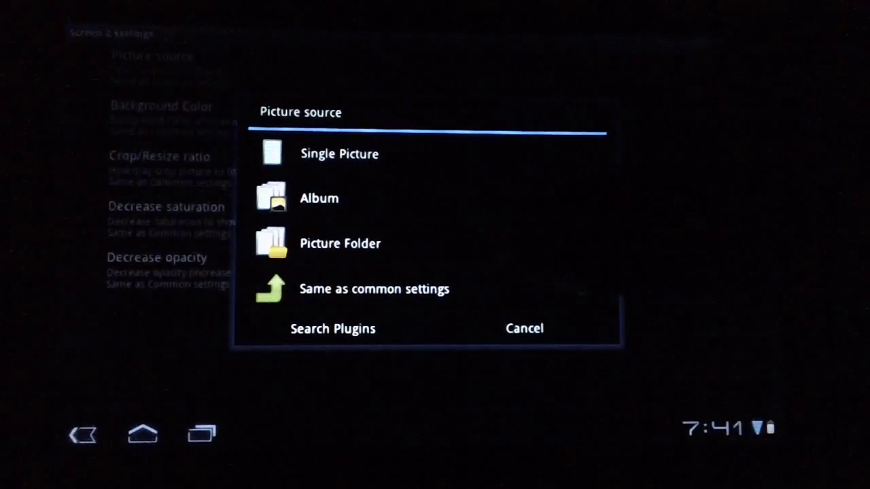
click(340, 243)
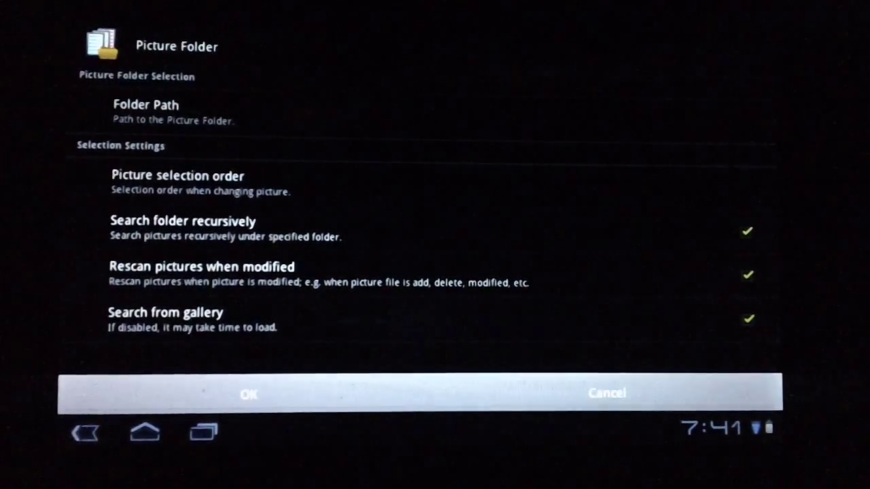
click(145, 112)
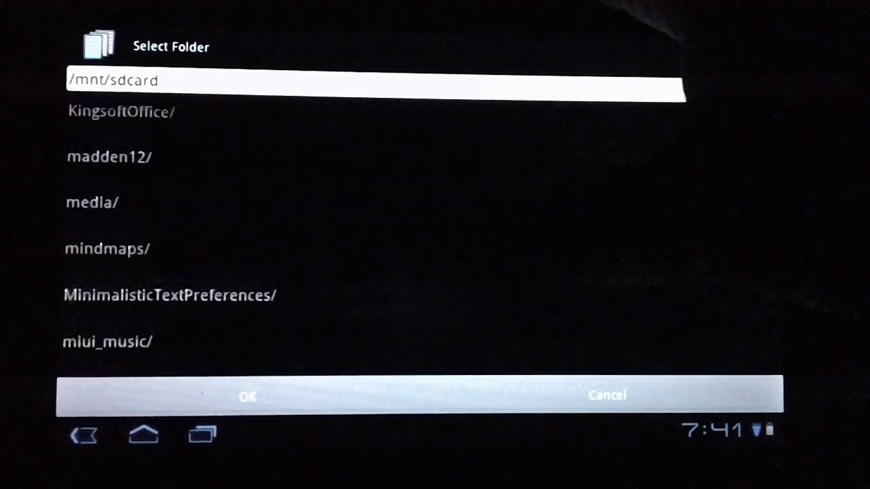
- Select Pictures/Wallpapers/Video Games as the picture folder and confirm it
scroll(down, 3)
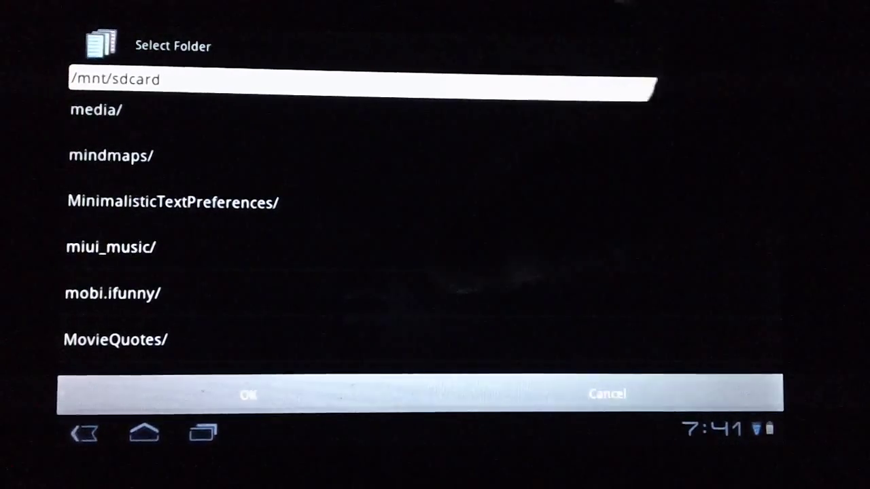
scroll(down, 3)
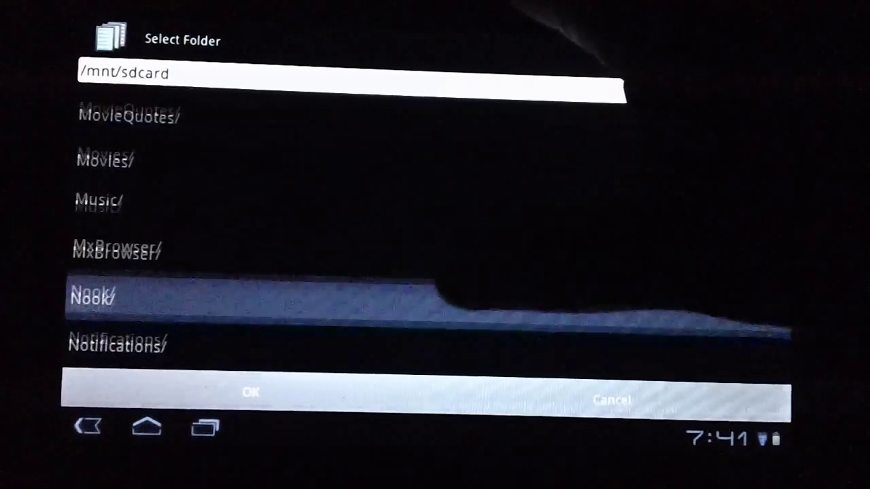
scroll(down, 3)
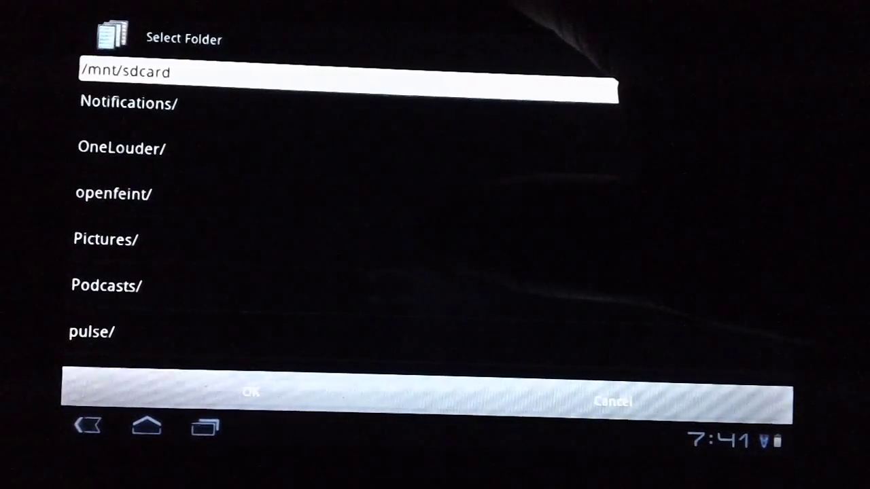
click(106, 239)
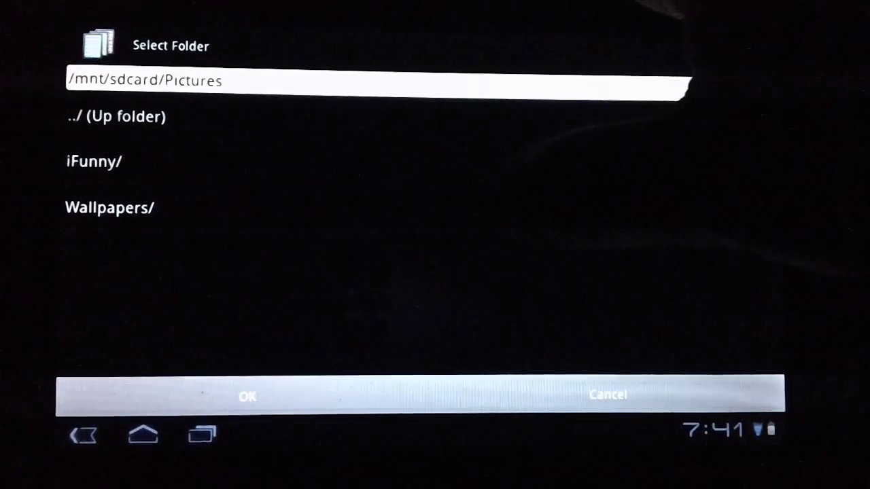
click(108, 207)
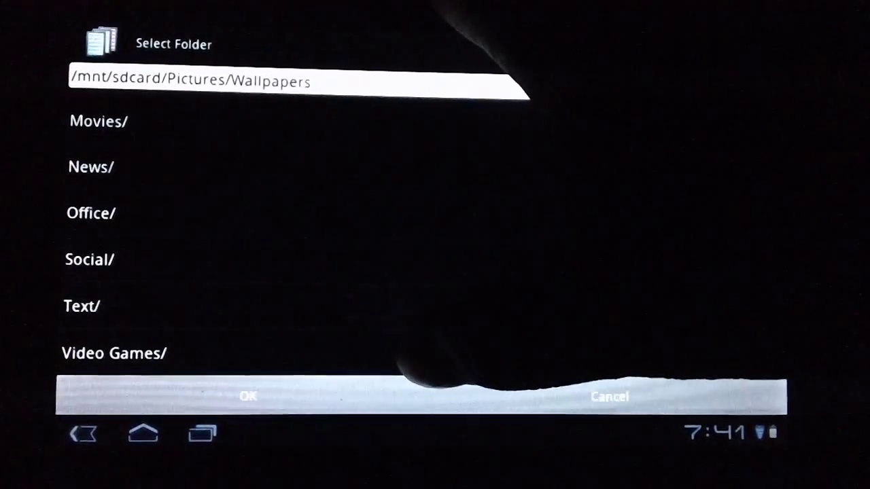
click(114, 353)
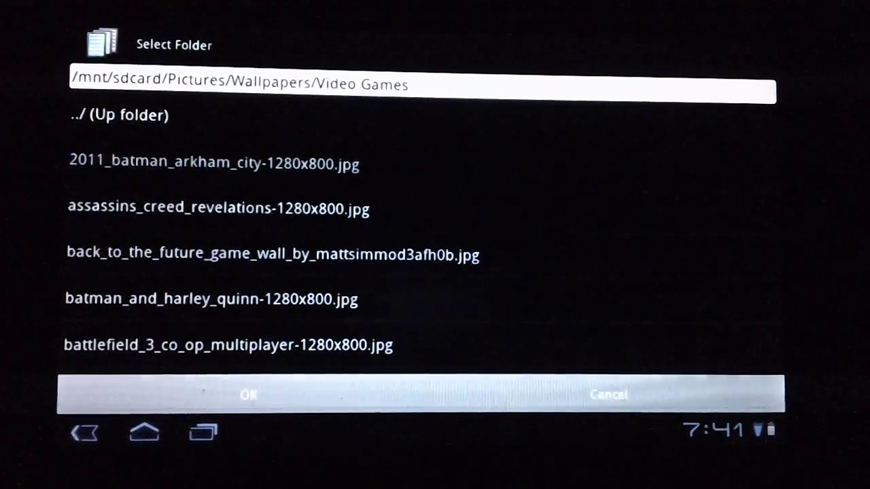
click(249, 395)
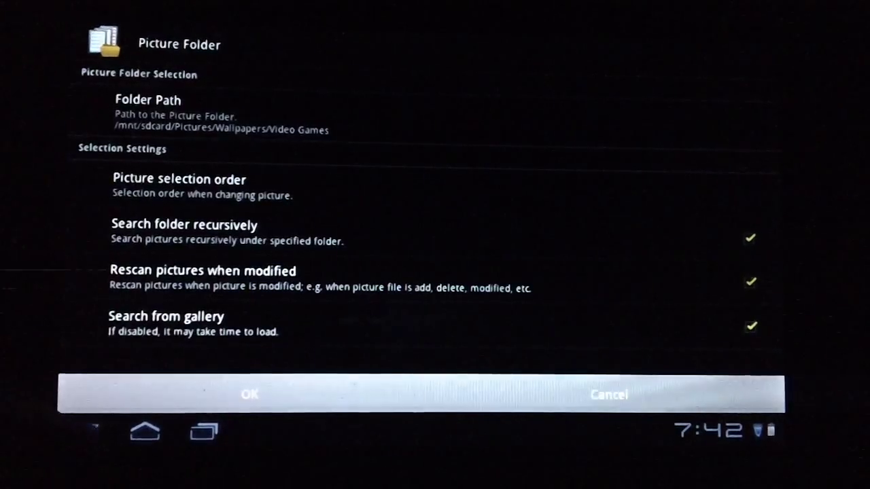
click(250, 394)
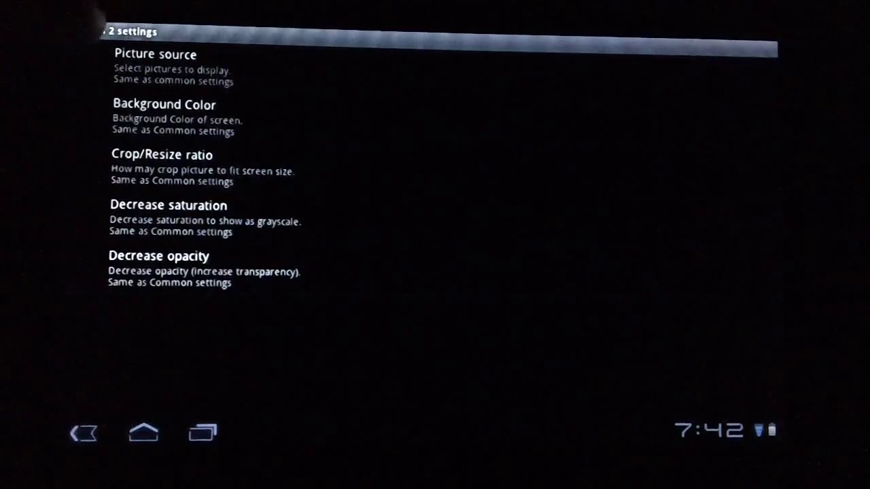
- Set Screen 2's picture source to the Pictures/Wallpapers/Video Games folder
click(155, 54)
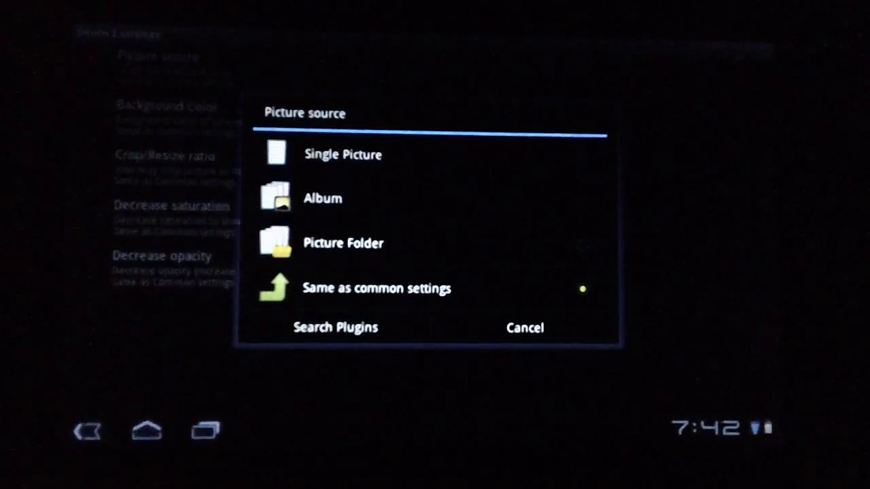
click(343, 242)
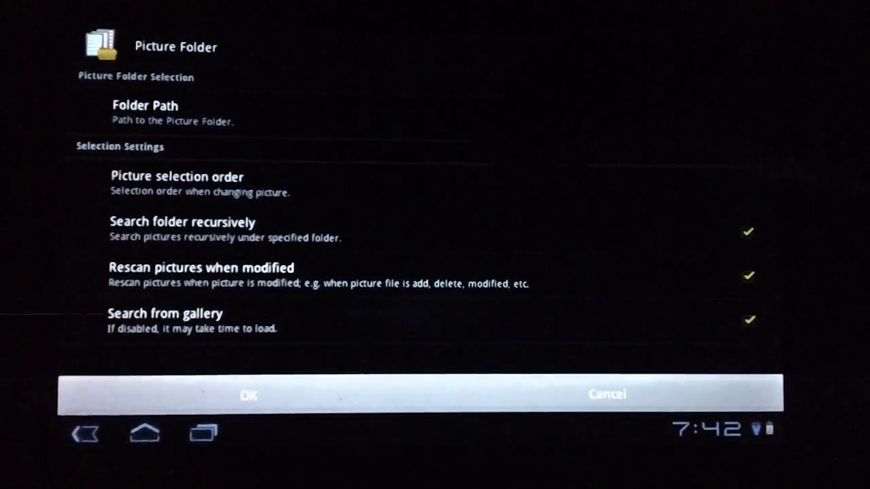
click(145, 112)
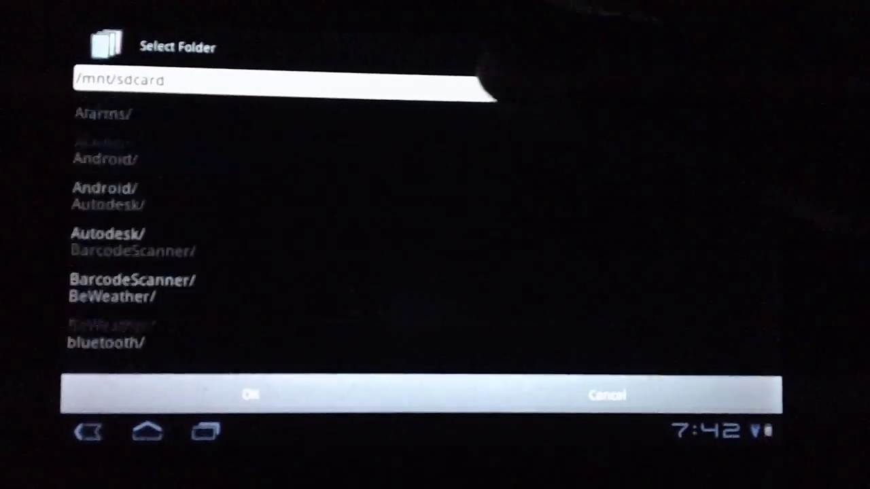
scroll(down, 3)
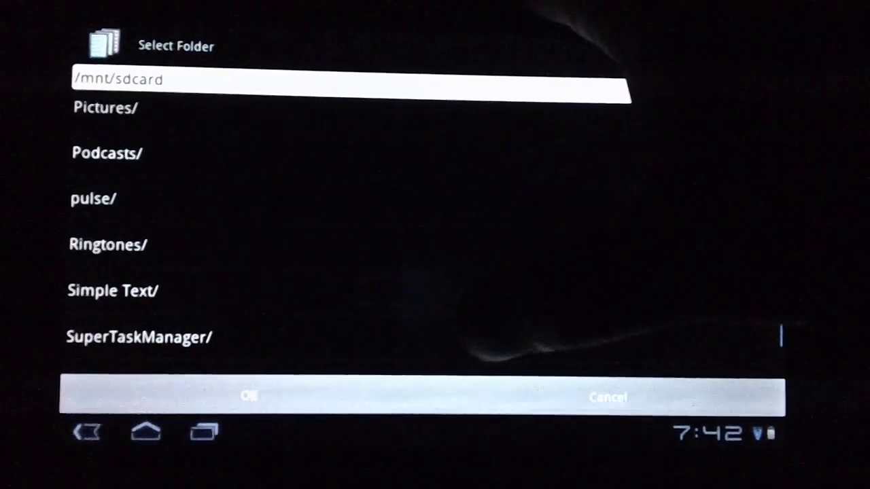
click(103, 108)
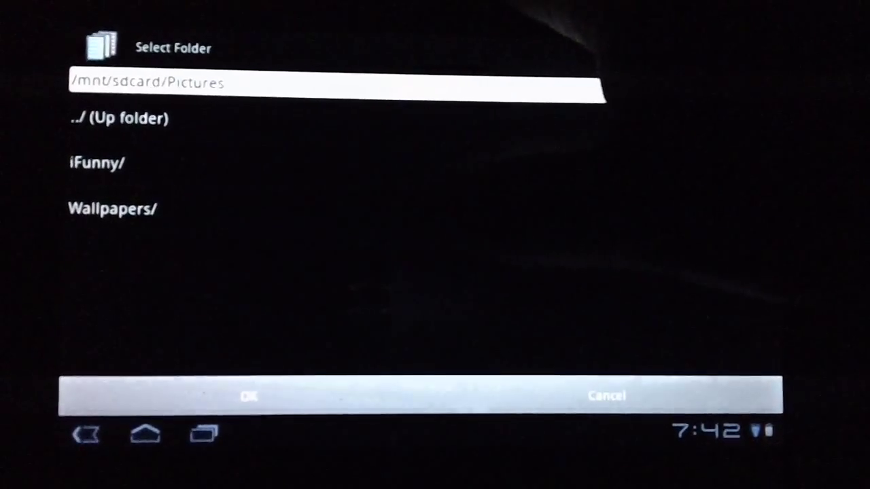
click(113, 209)
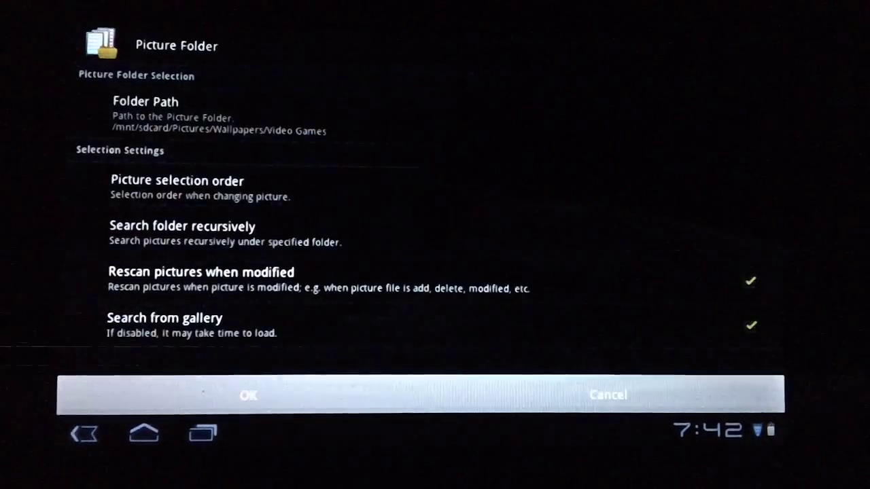
click(249, 395)
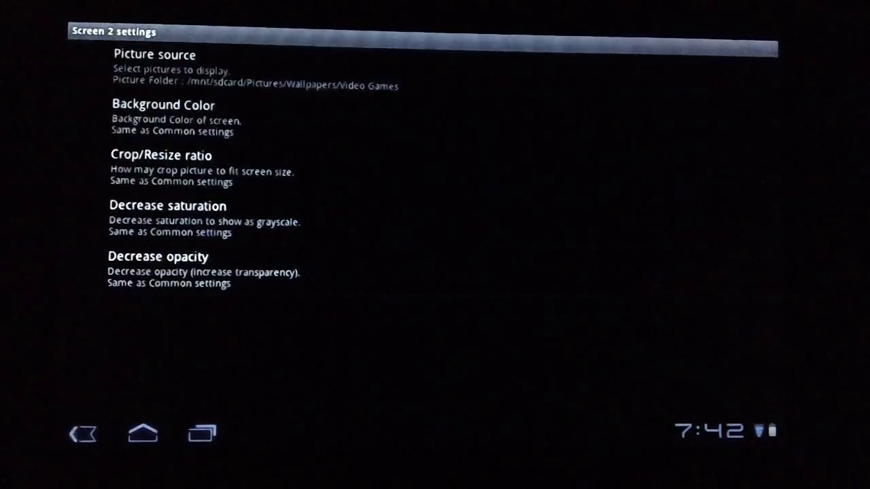
- Choose a picture folder as Screen 3's source and start browsing for its path
click(82, 432)
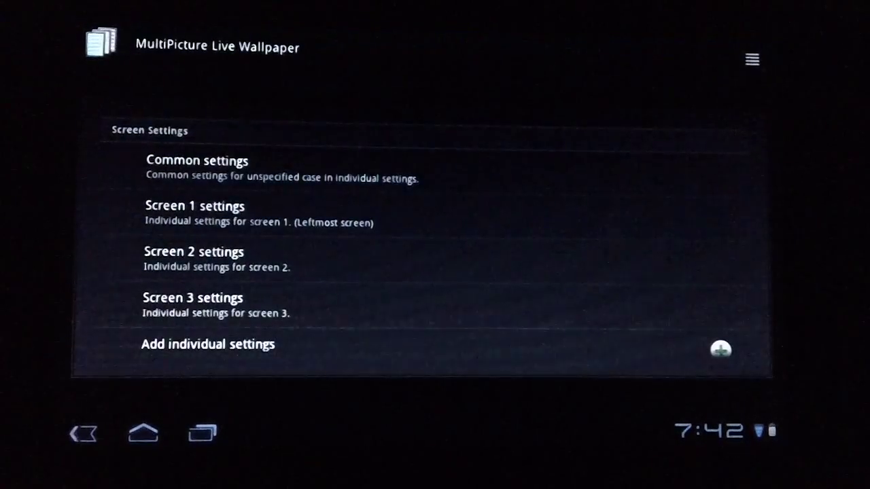
click(193, 298)
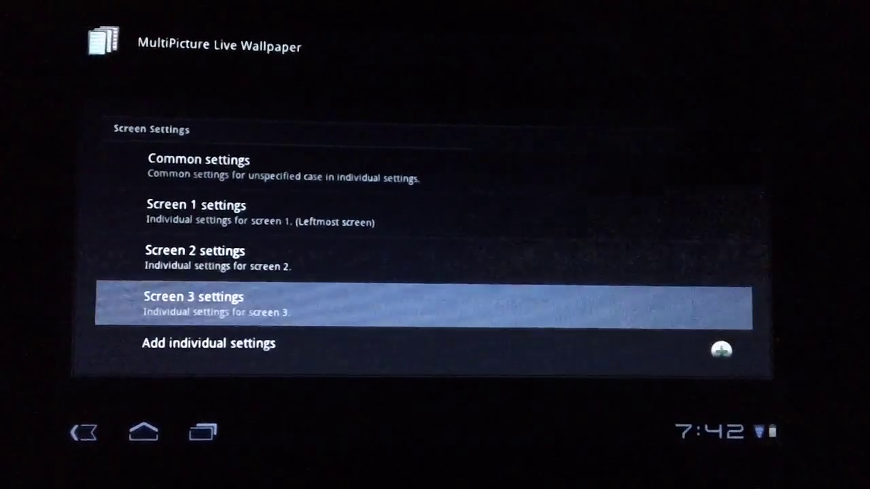
click(193, 297)
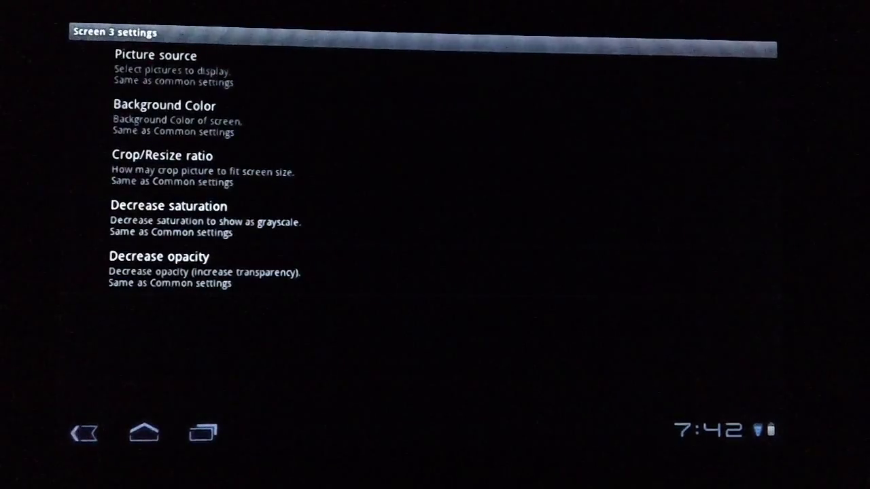
click(155, 68)
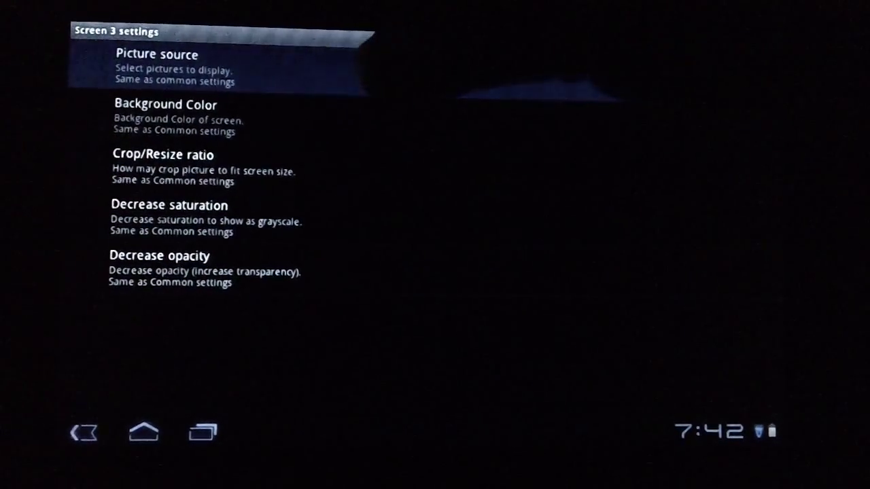
click(156, 54)
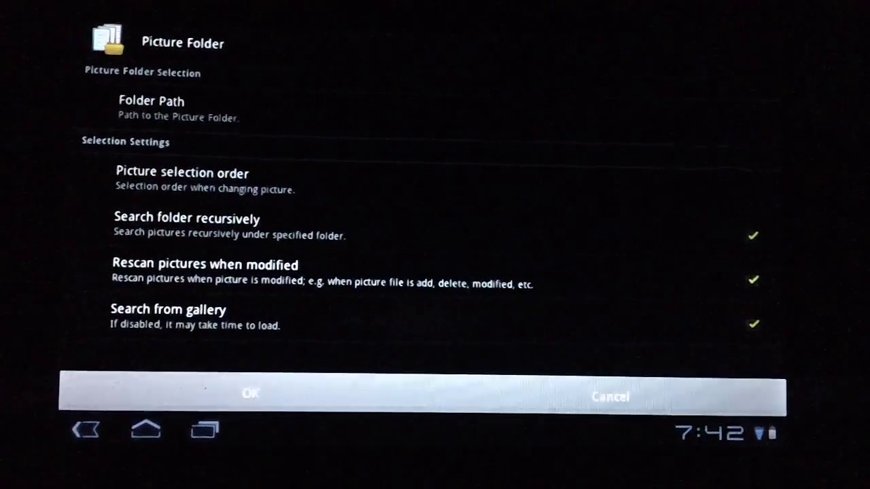
click(151, 101)
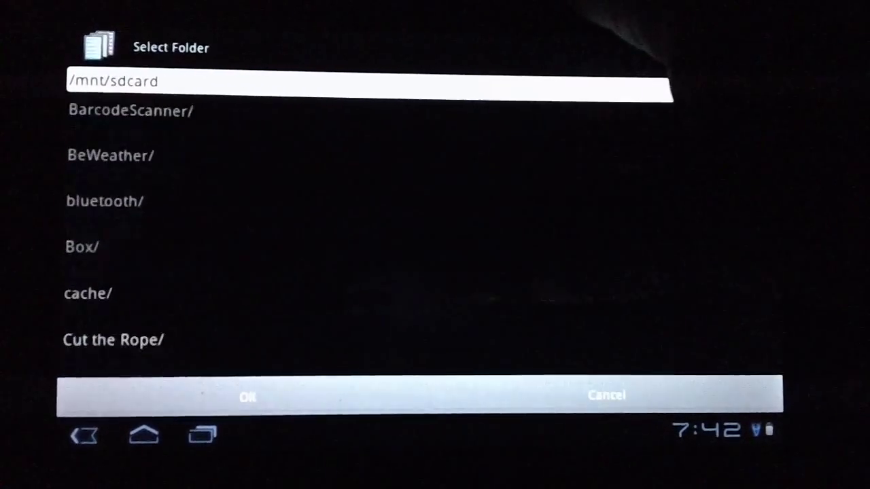
- Select Pictures/Wallpapers/Movies as Screen 3's picture folder and confirm it
scroll(down, 3)
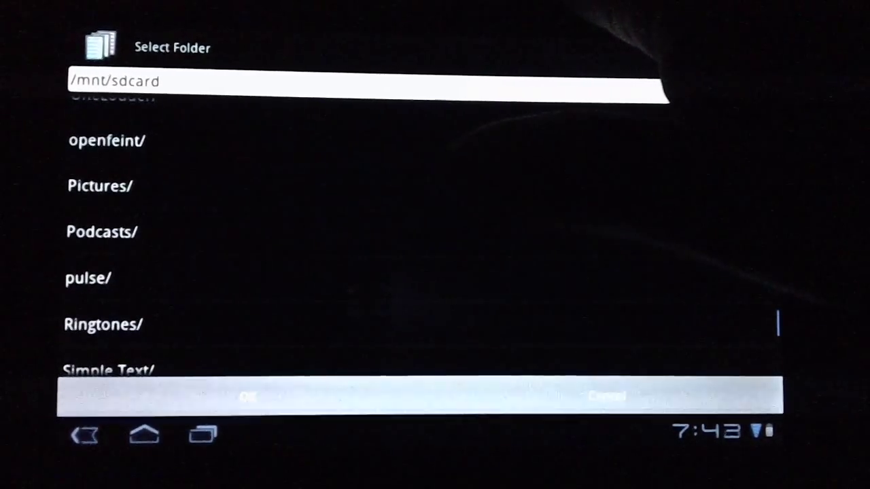
click(98, 185)
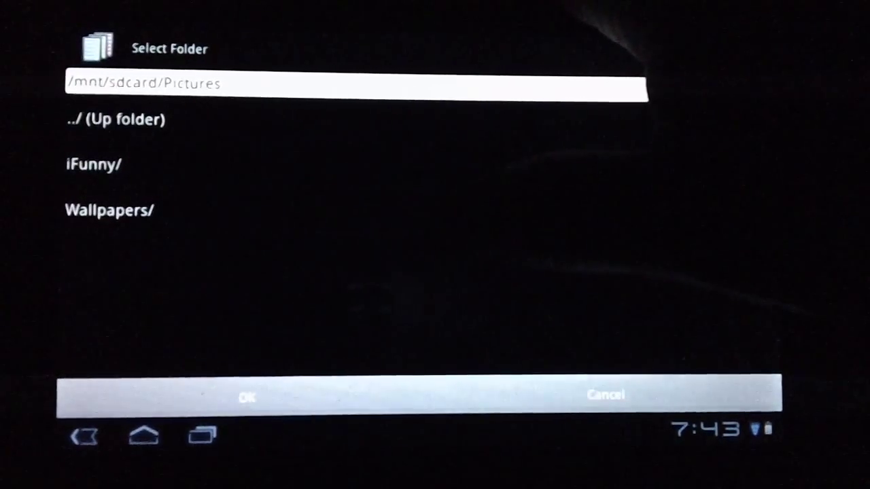
click(110, 210)
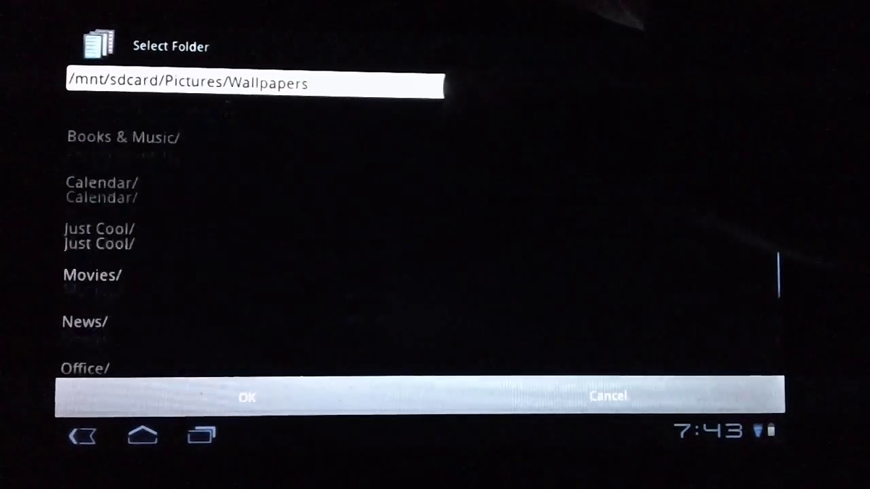
click(93, 274)
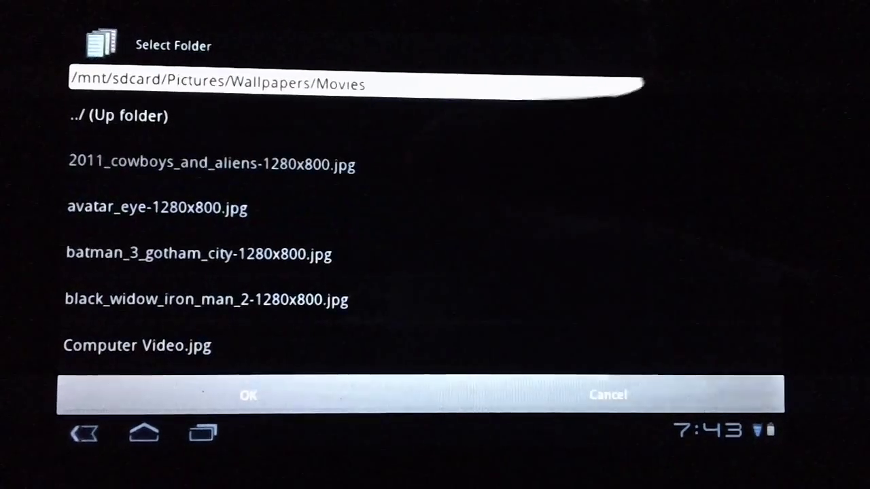
click(247, 395)
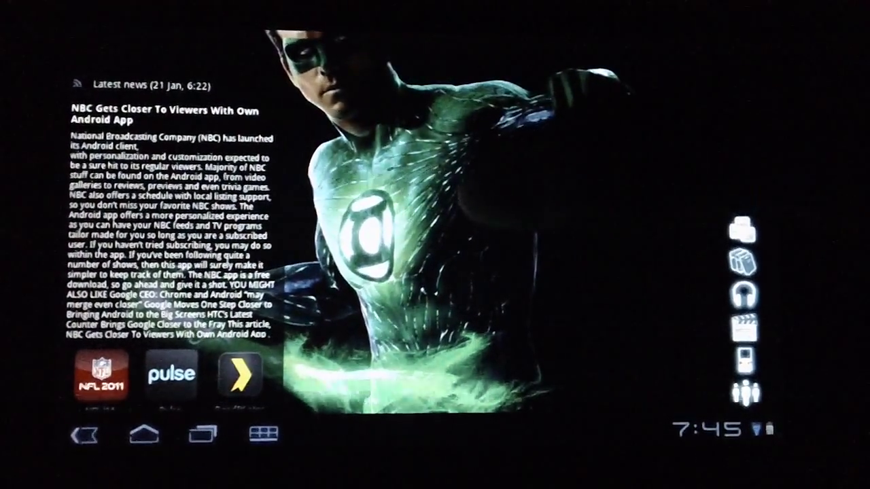
- Launch the Pulse news reader from the home screen dock
click(171, 374)
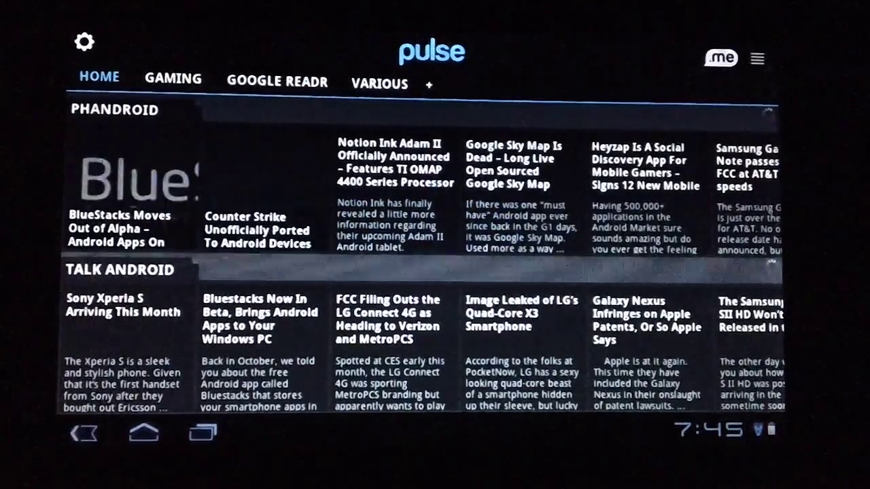